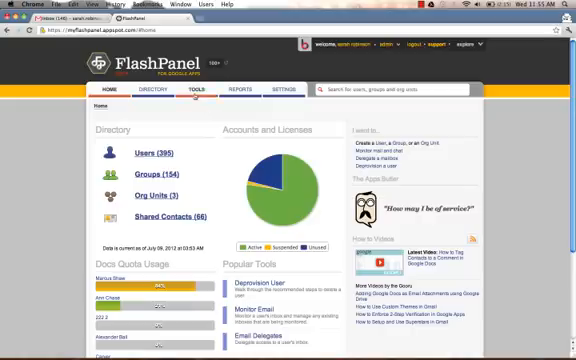
- Go to the Signatures list under Tools from the dashboard
left_click(192, 94)
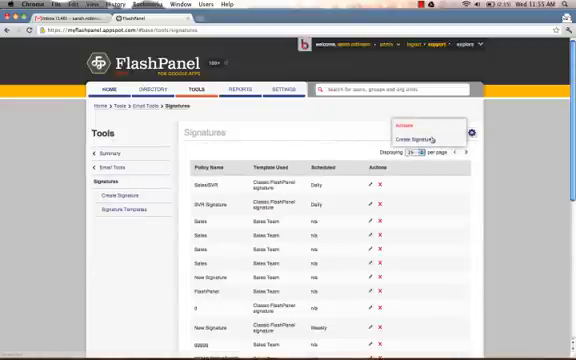
- Begin a new Classic-template signature for the New York Sales group
left_click(420, 136)
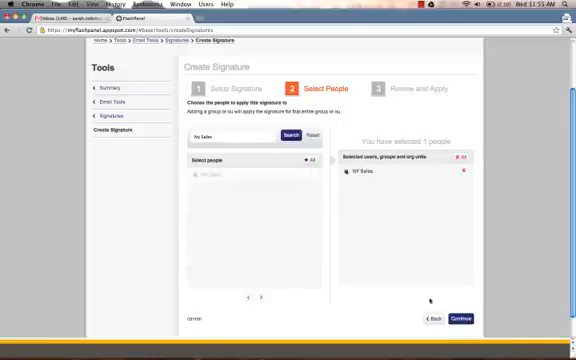
- Advance the wizard to the Review and Apply step
left_click(464, 318)
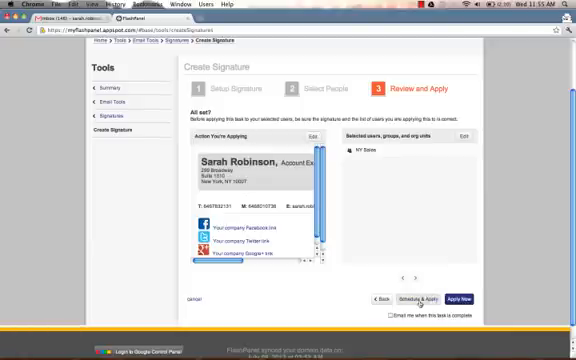
- Schedule the signature to push to New York Sales with Daily frequency
left_click(412, 300)
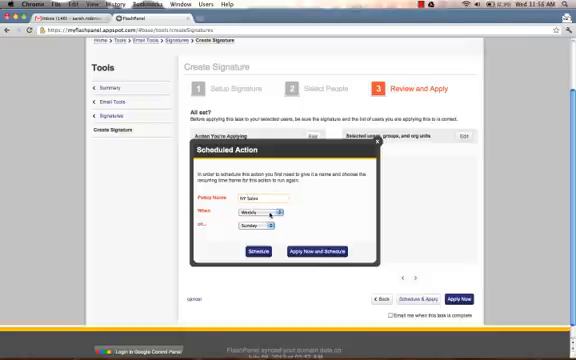
left_click(252, 212)
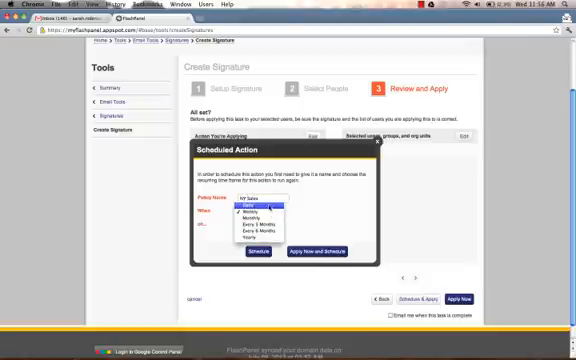